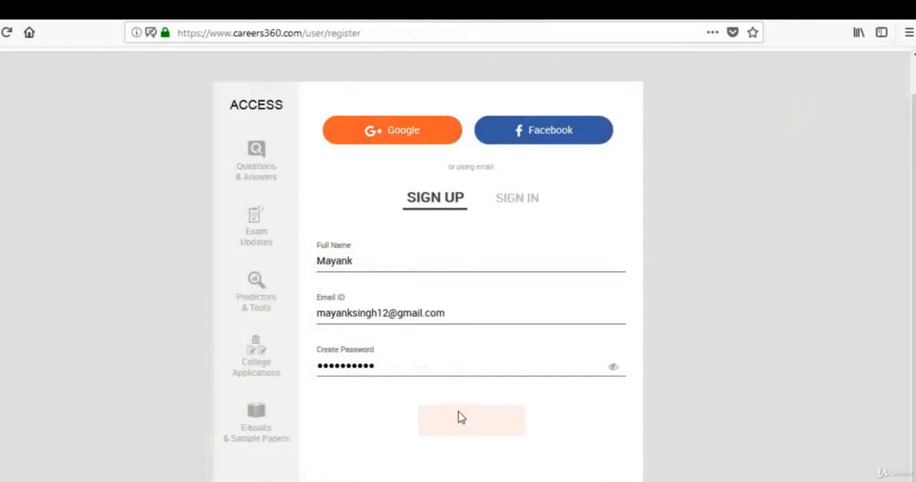
Submit the sign-up details, then the mobile number with Engineering course, reaching mobile verification.
click(470, 420)
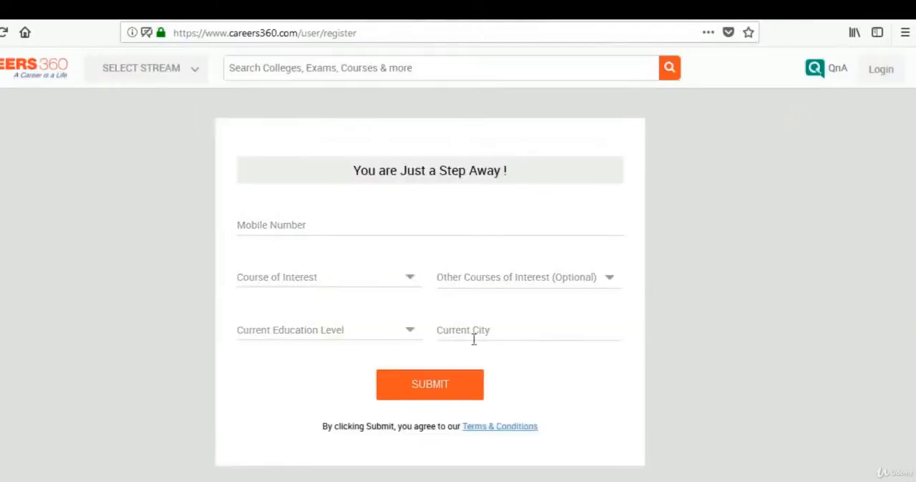
text(de)
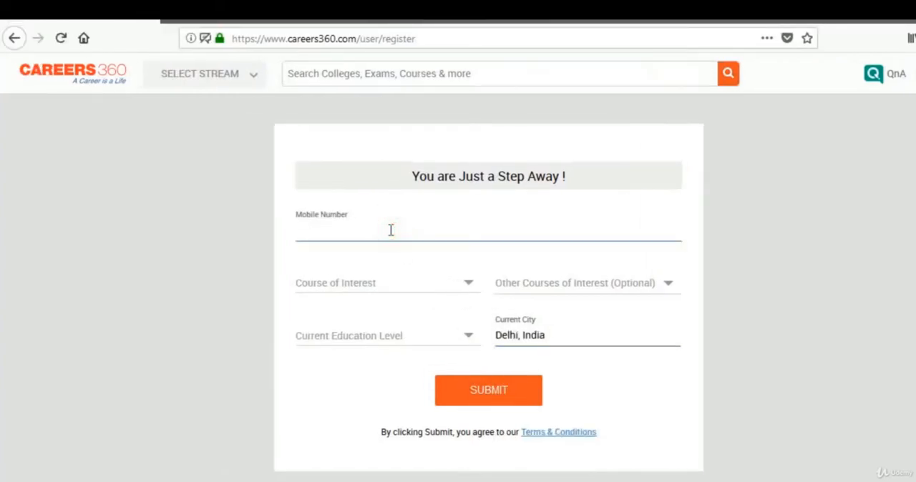
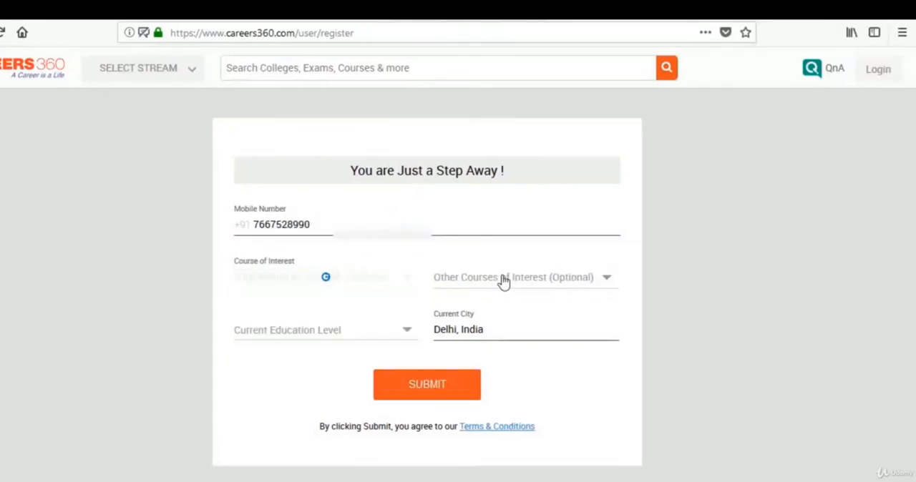
click(523, 277)
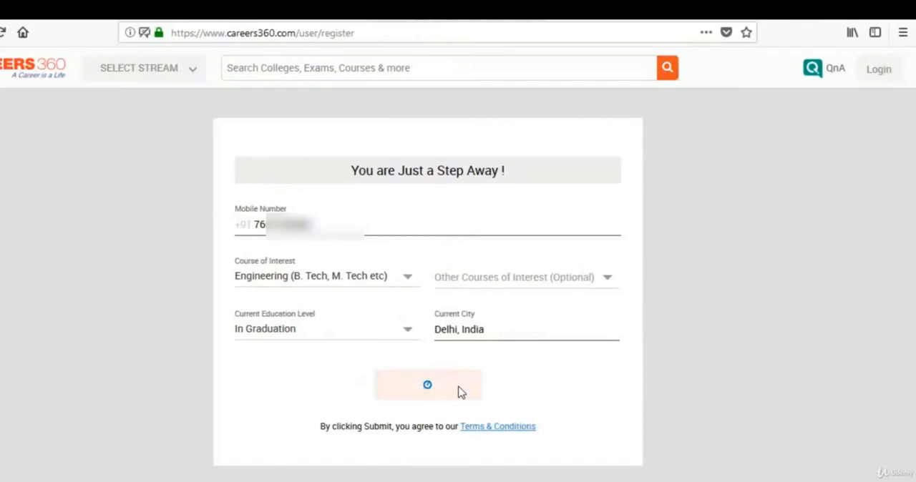
click(426, 384)
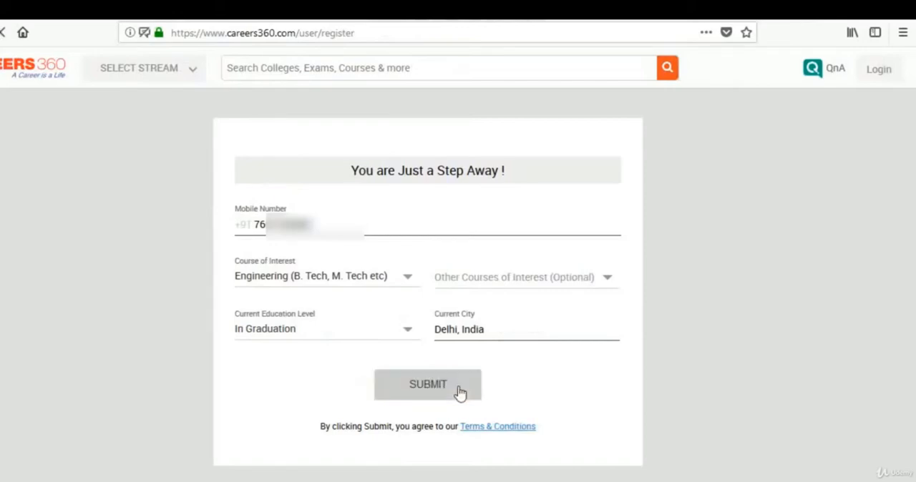
click(426, 384)
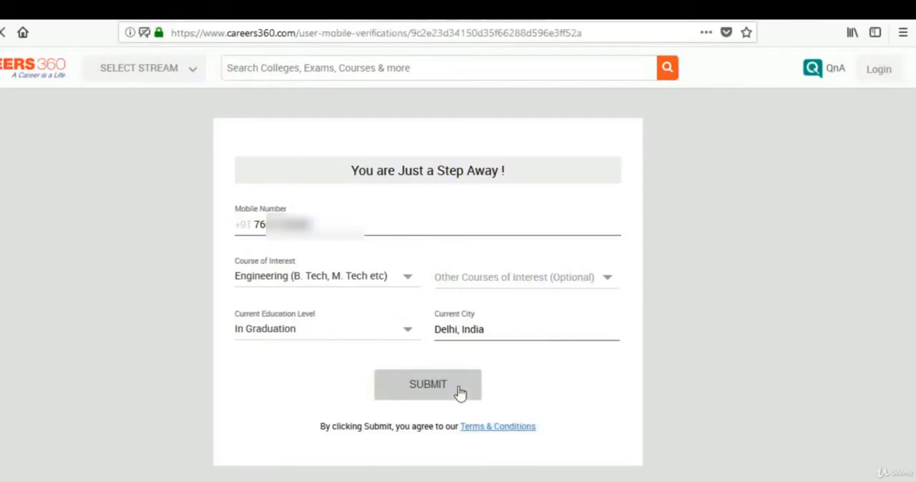
Write the note 'Enter any random 4 digit otp here ..ex. 1234 and intercept' in a blank Notepad.
click(426, 384)
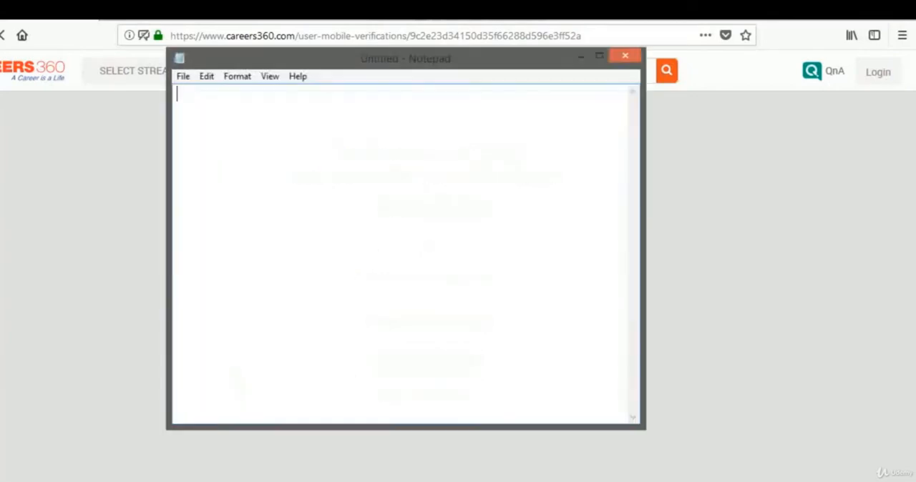
text(Enter any r)
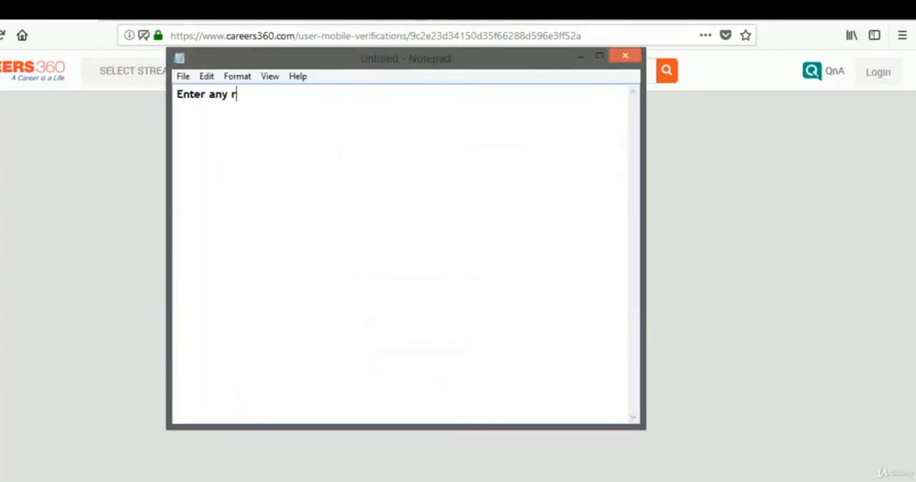
text(andom 4 dig)
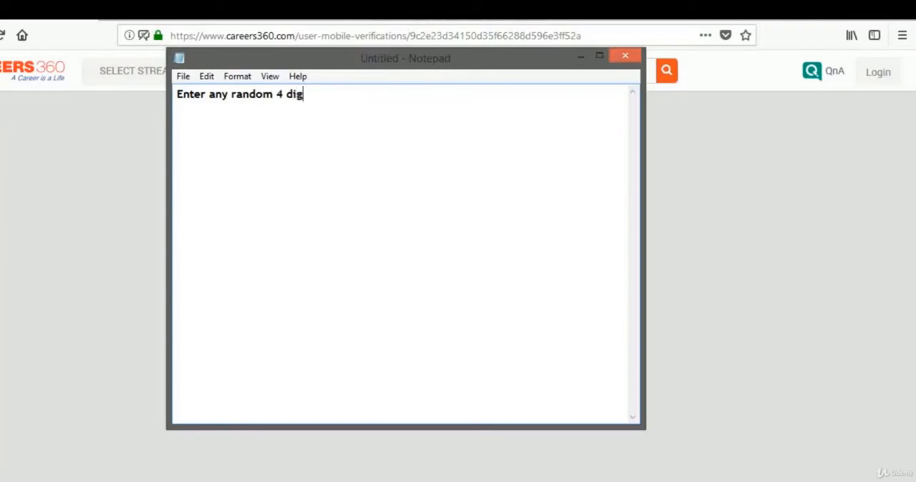
text(it otp her)
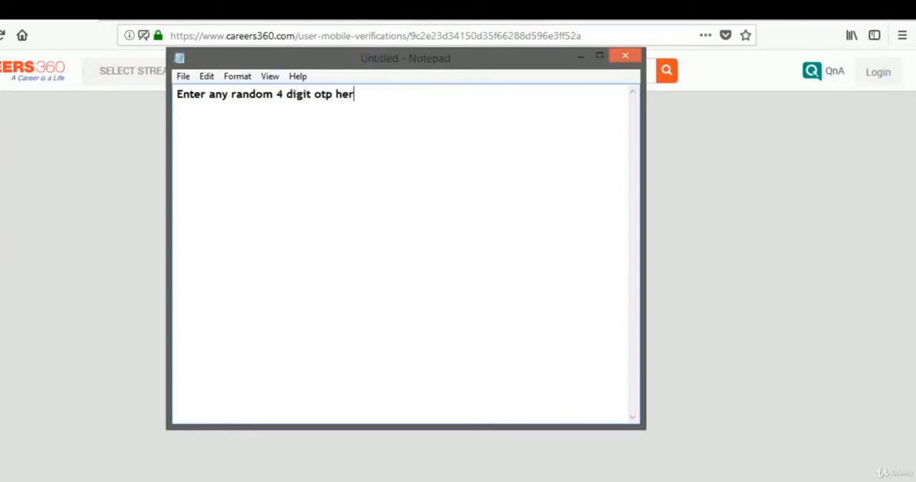
text(e ..ex. 1)
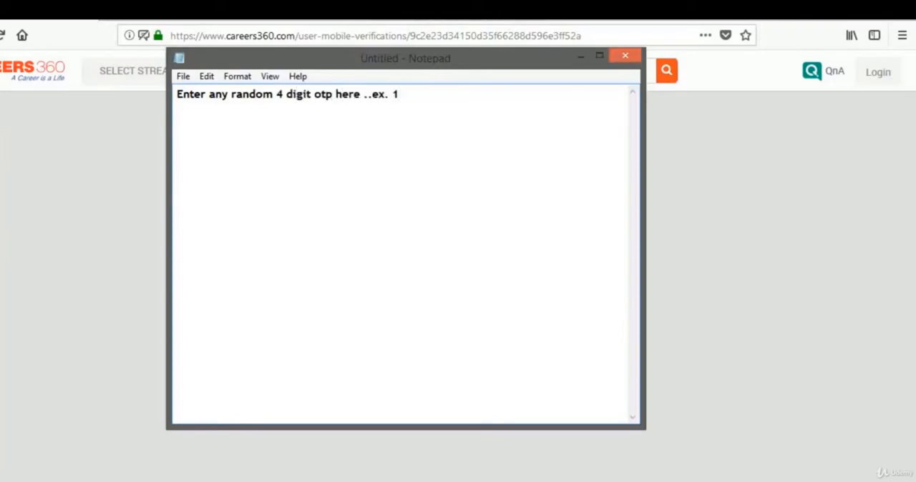
text(234 and interce)
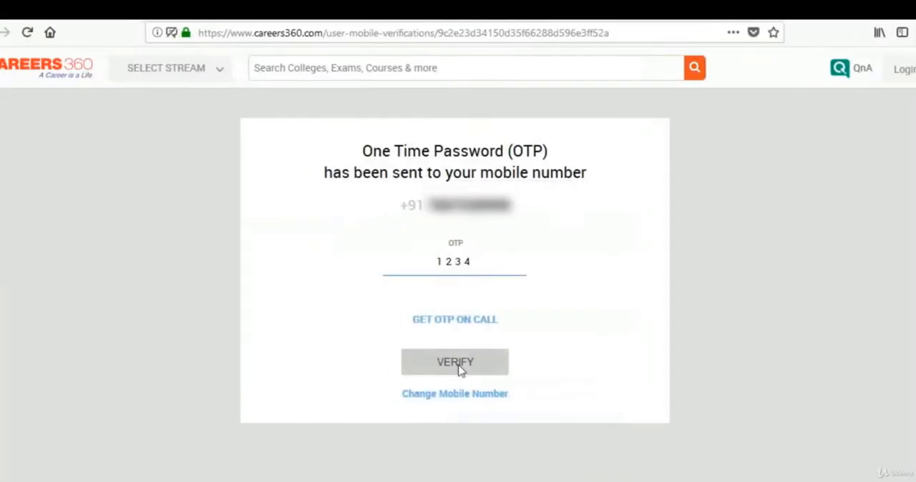
click(455, 362)
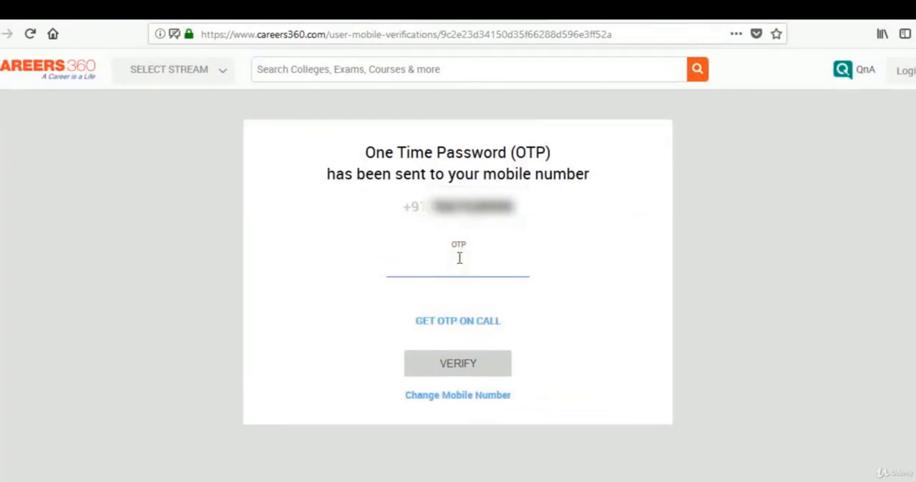
text(1234)
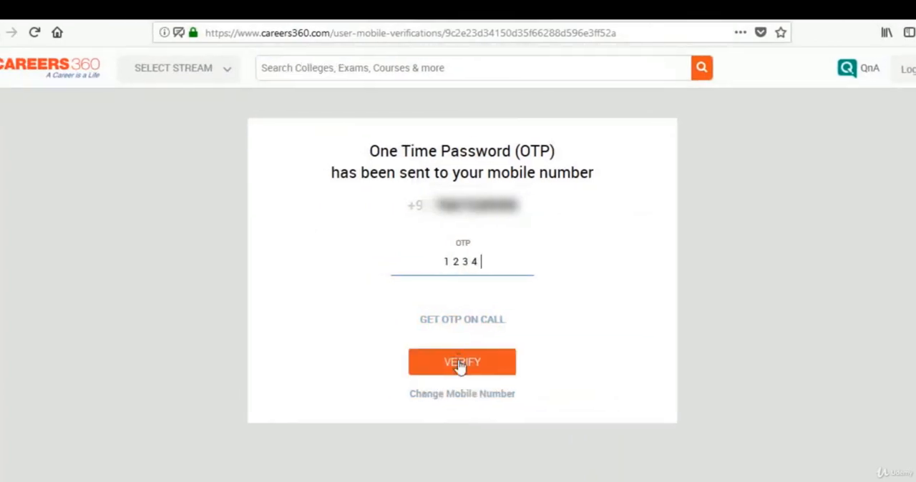
click(461, 362)
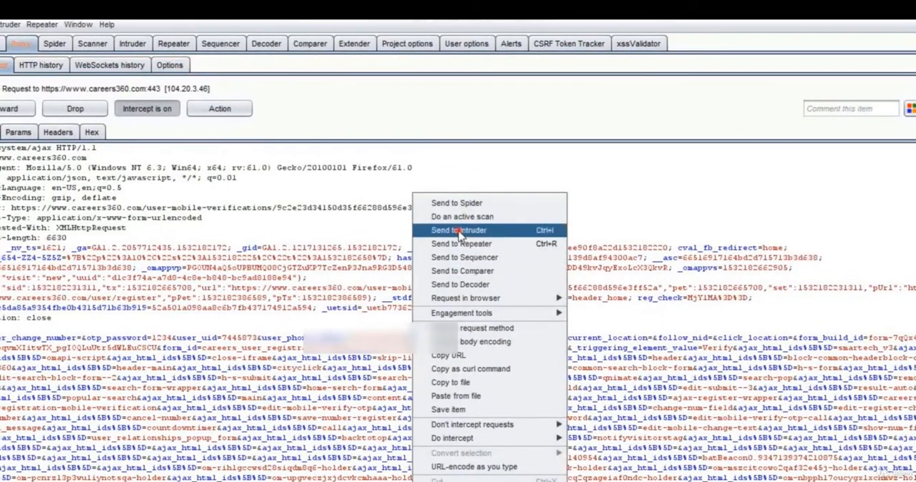
click(458, 229)
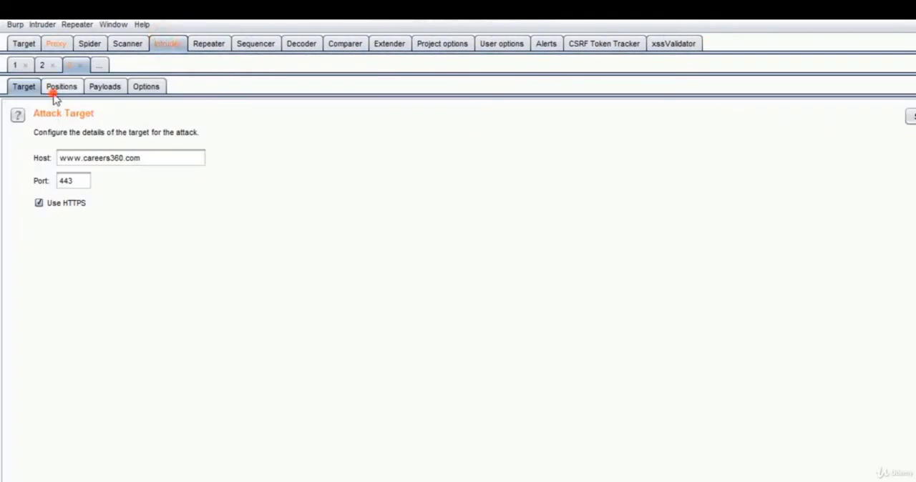
click(60, 86)
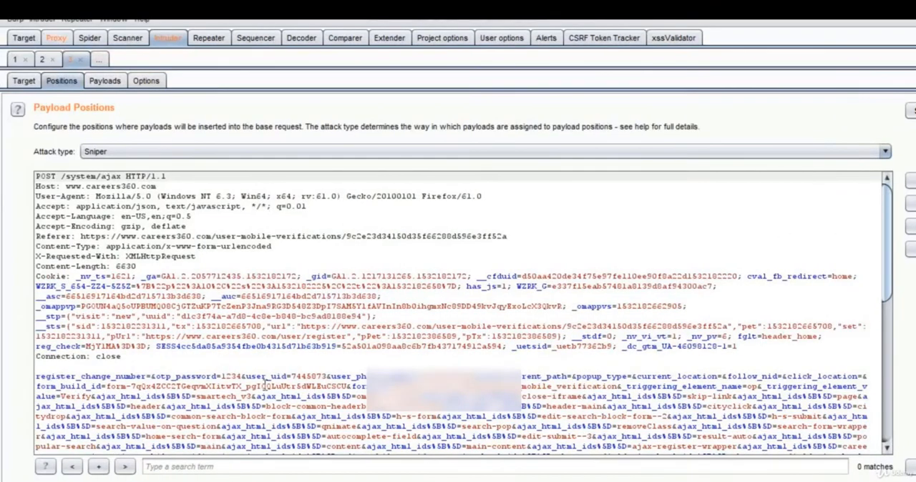
double_click(231, 377)
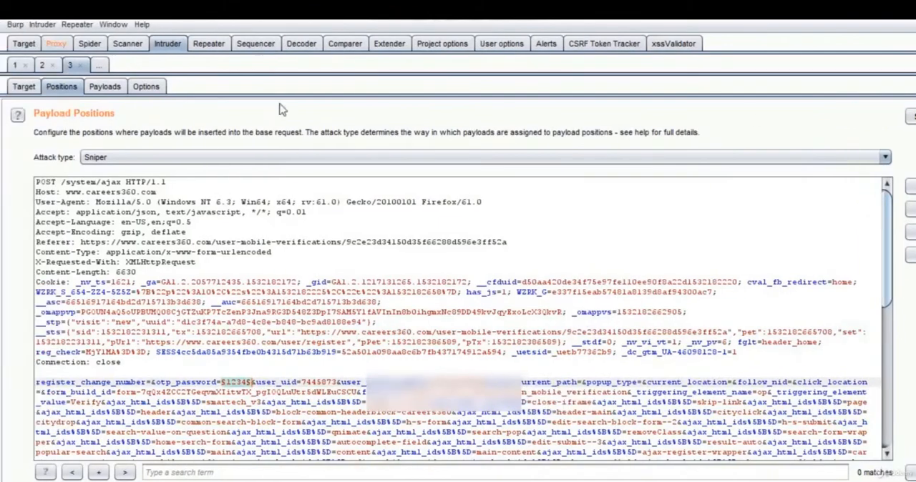
click(104, 86)
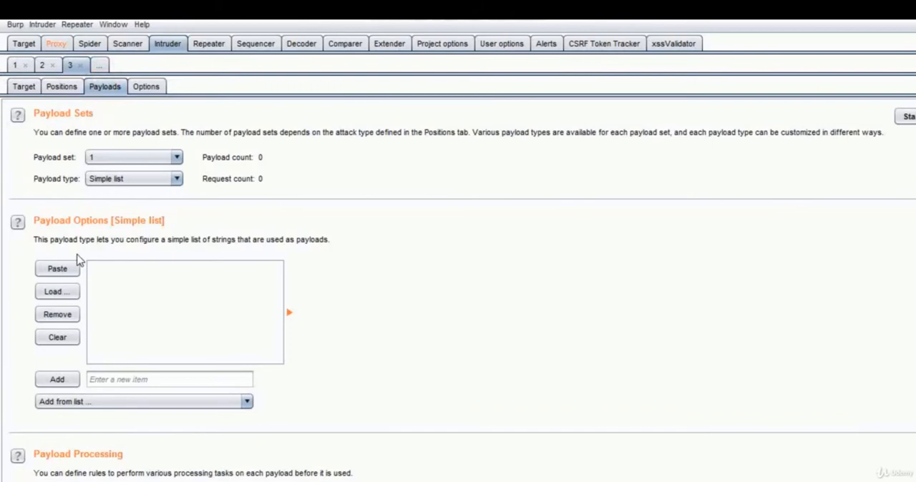
Add candidate OTP codes 1000, 1552 and 896 to the simple payload list.
text(1000)
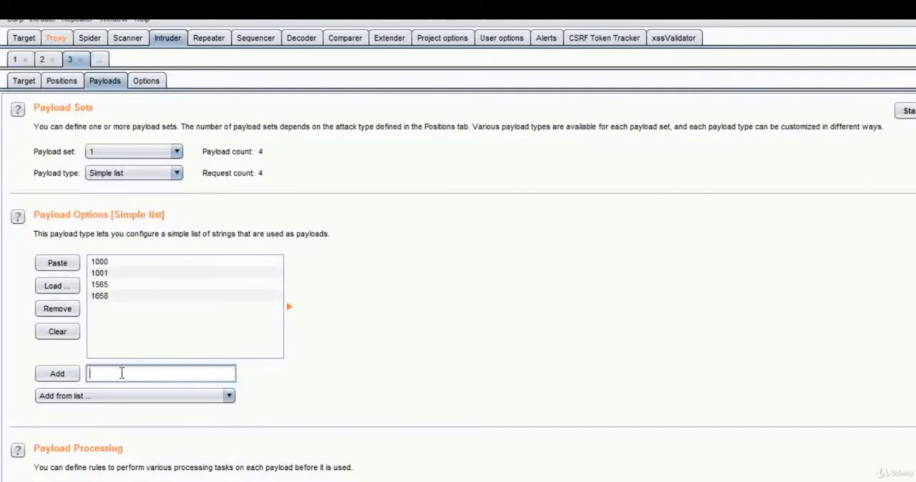
click(57, 372)
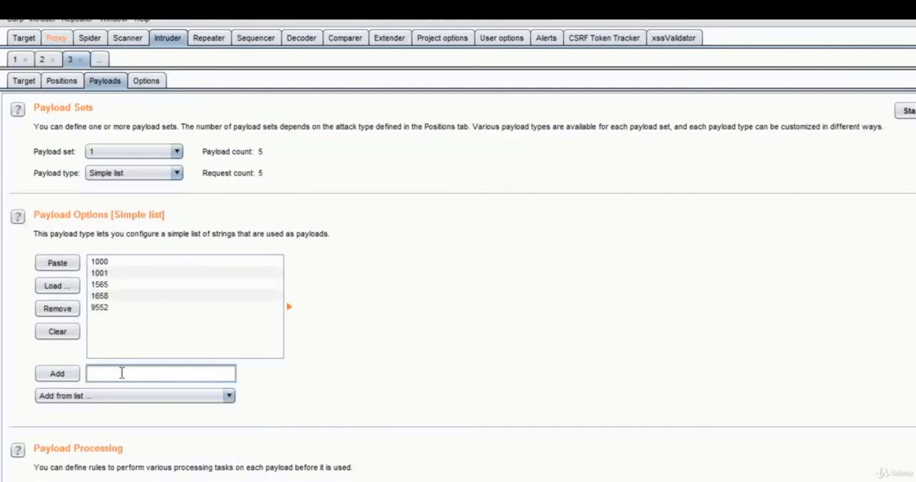
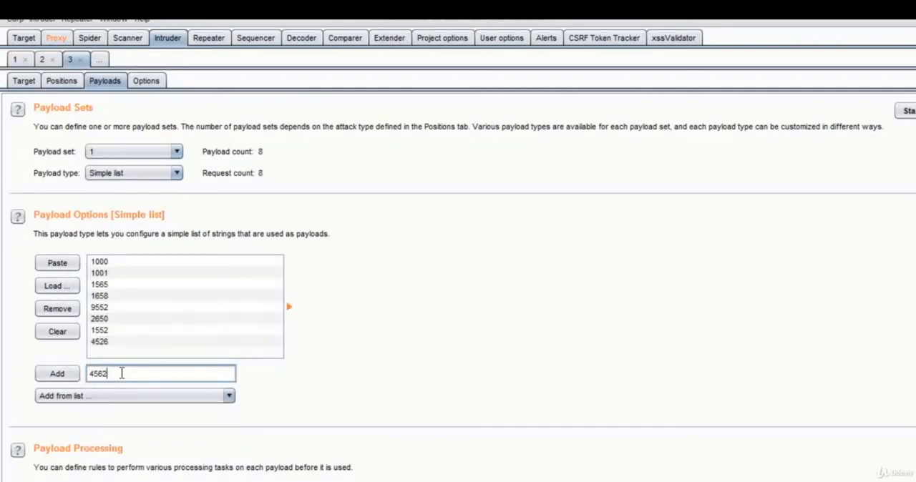
click(58, 372)
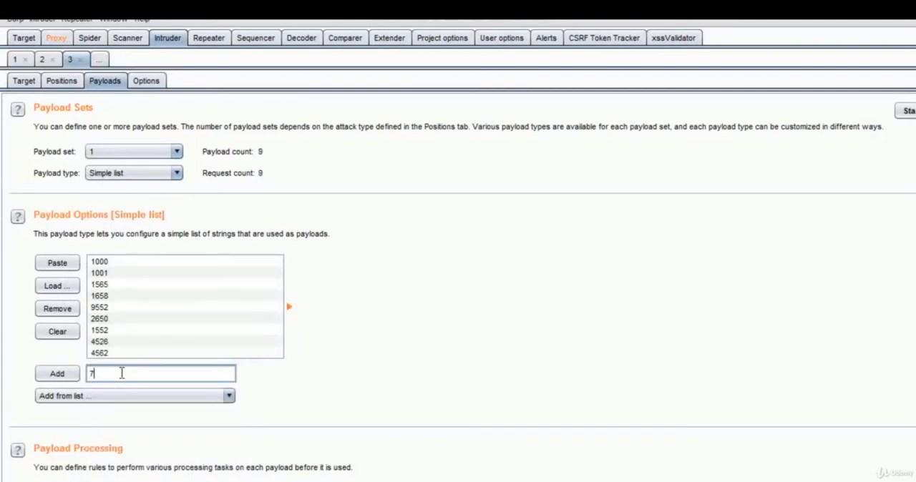
text(896)
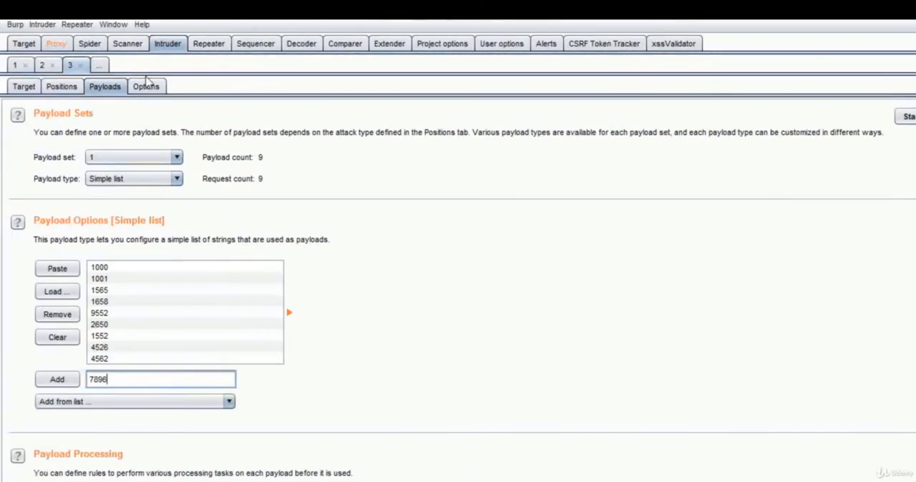
click(146, 86)
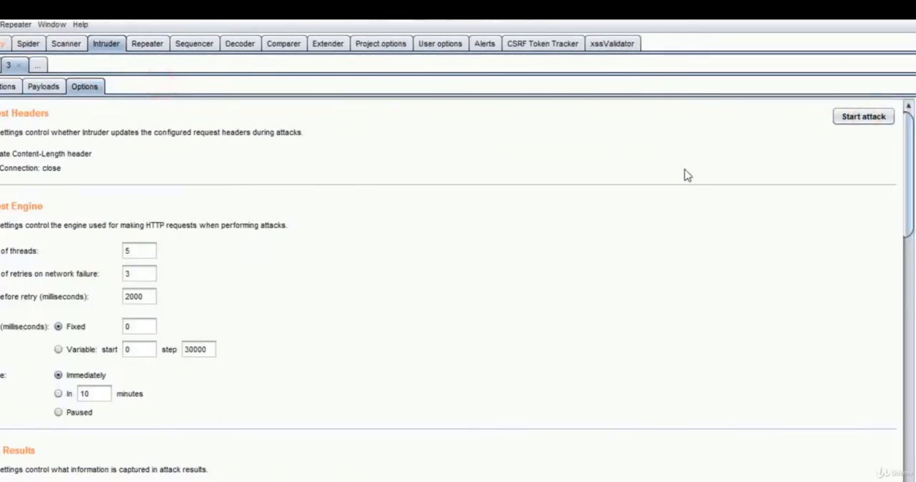
click(863, 116)
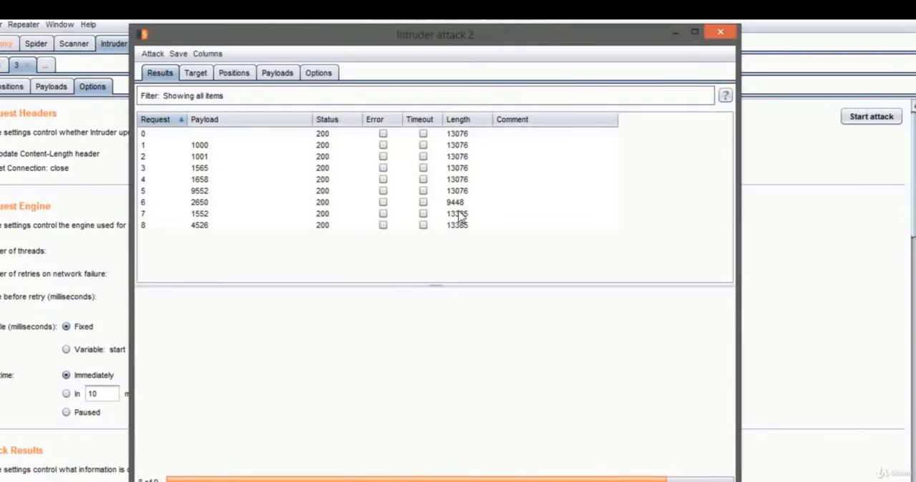
click(208, 202)
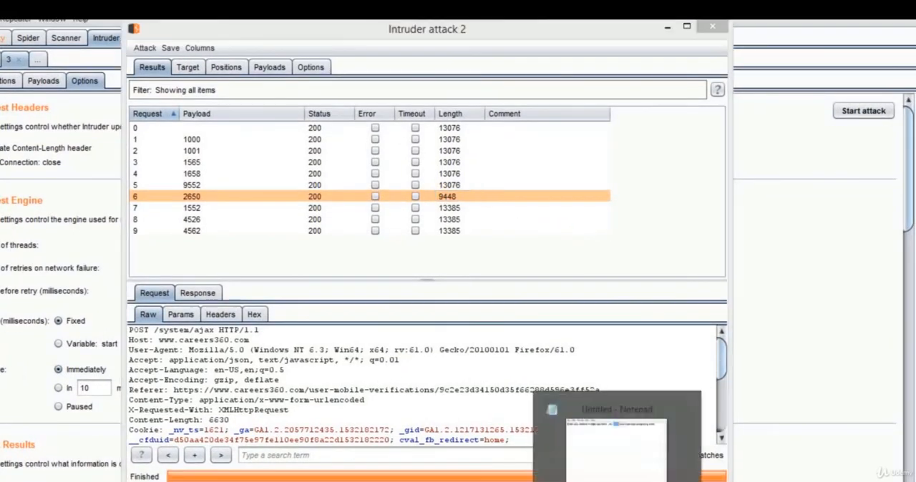
text(The length of ac)
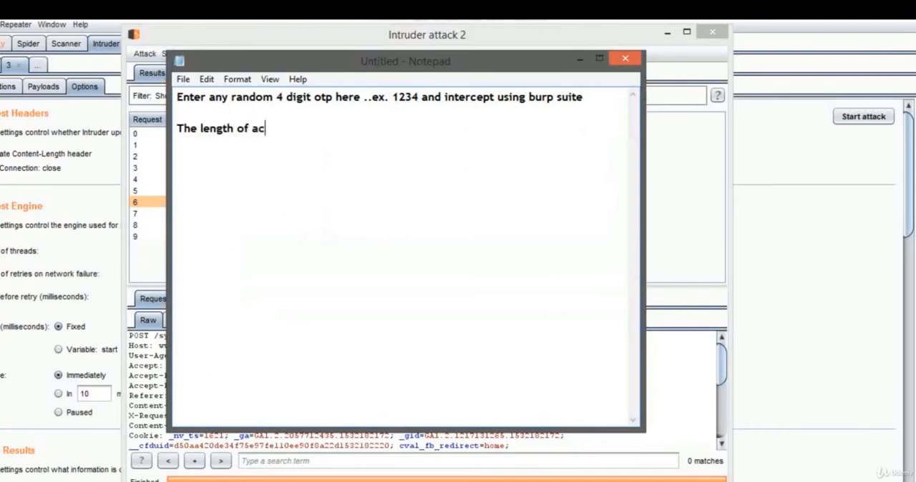
text(tual otp chan)
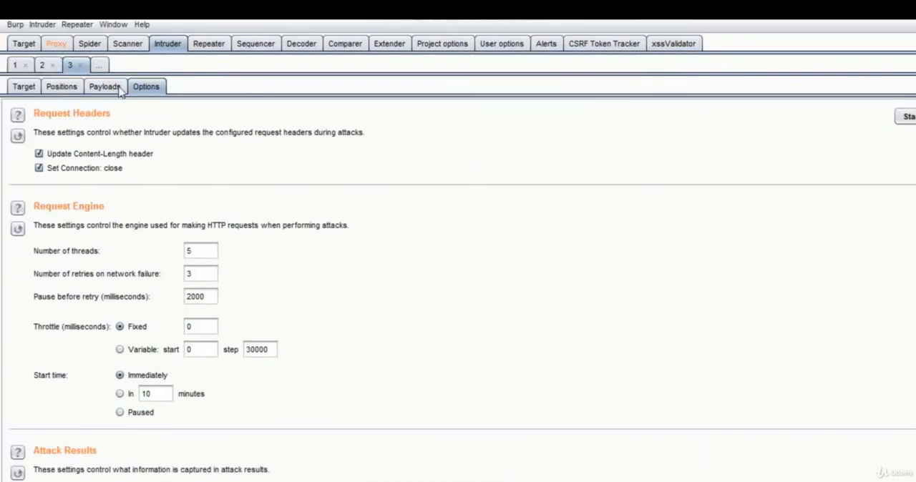
click(56, 43)
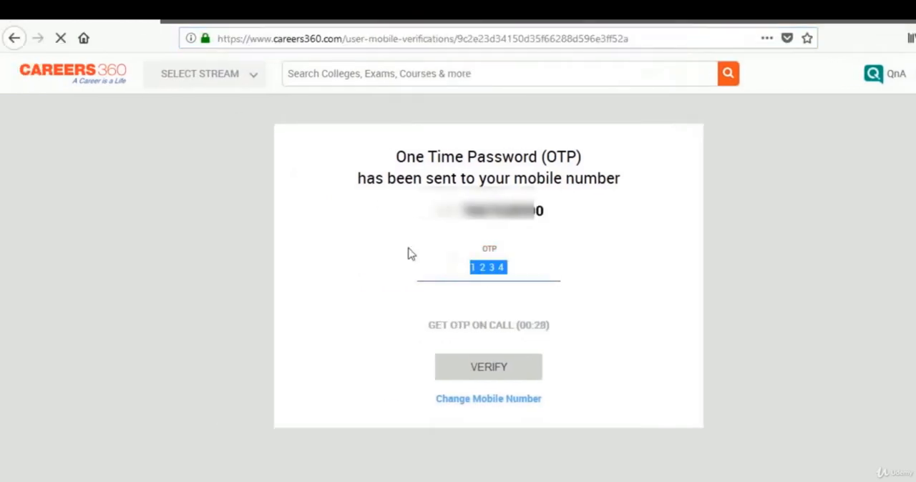
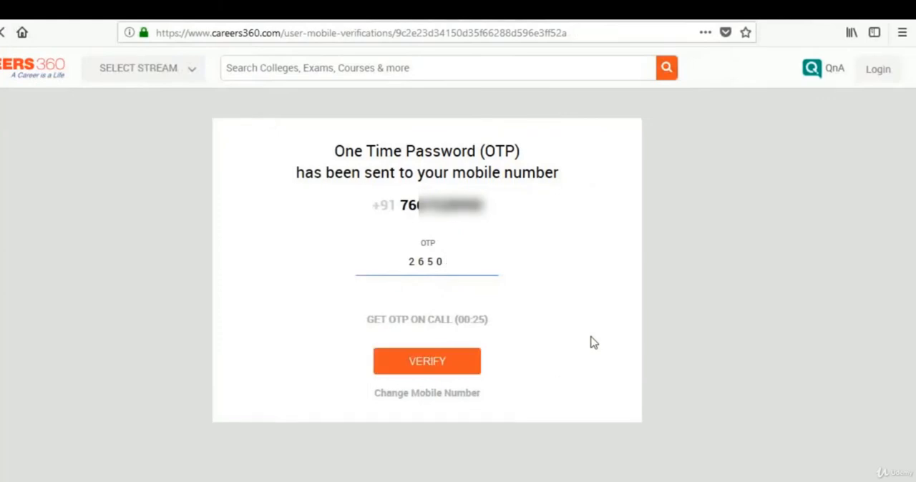
click(426, 360)
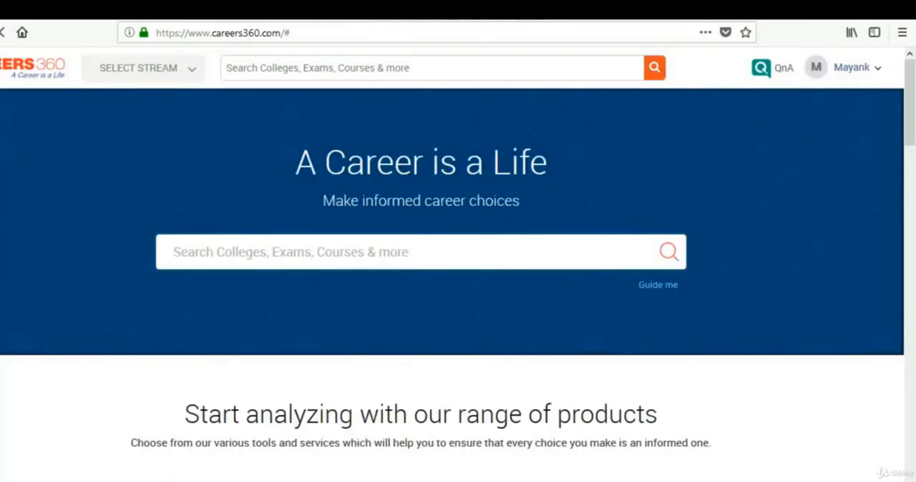